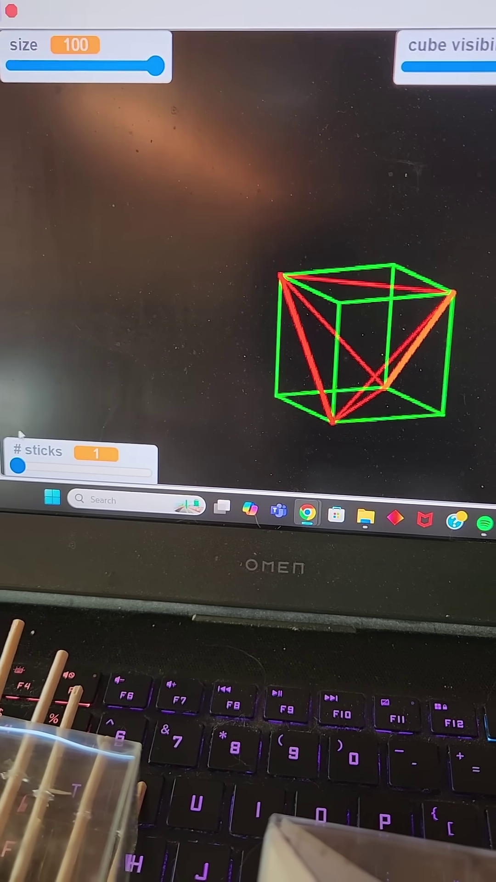
- Set the # sticks slider to 10 so ten rainbow sticks fan inside the cube
drag(20, 481, 95, 481)
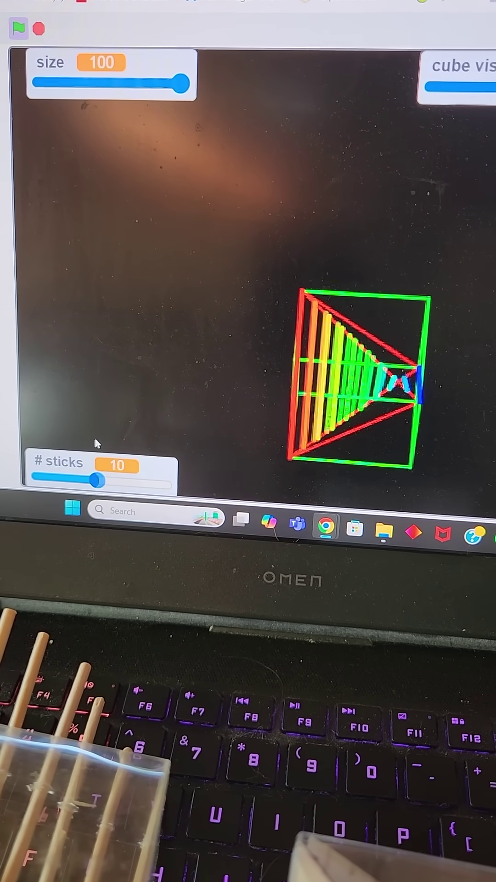